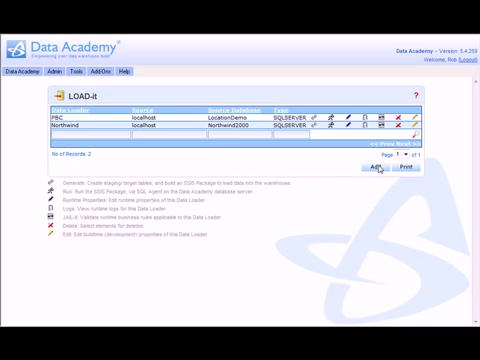
Add a new data loader, bringing up the Data Loader Details form
left_click(368, 176)
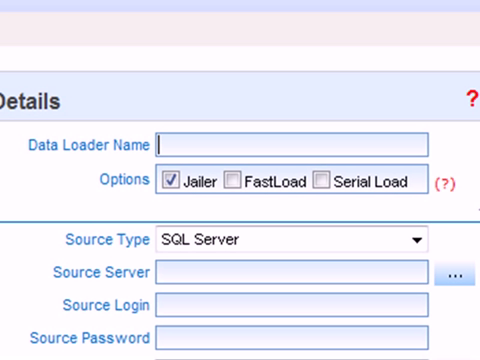
Name the loader Adventureworks, keep SQL Server as source type, and set source server localhost
type("Advent")
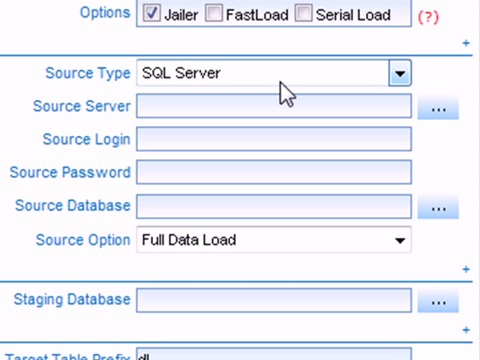
left_click(400, 72)
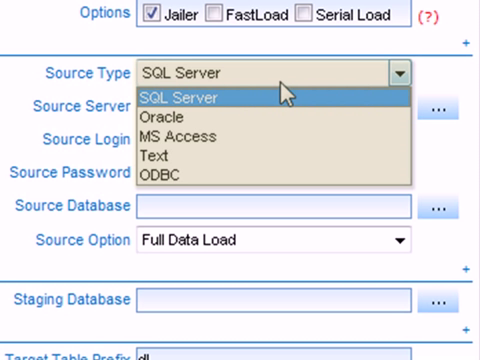
left_click(184, 98)
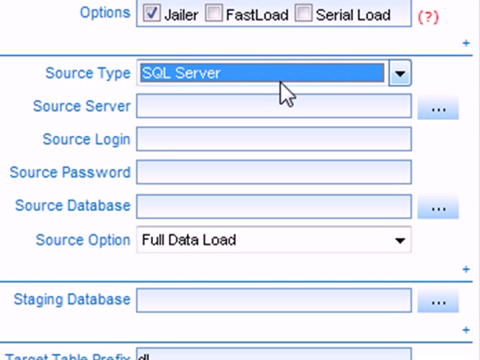
left_click(270, 104)
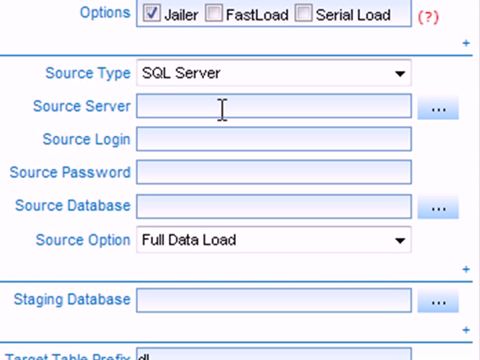
type("localhost")
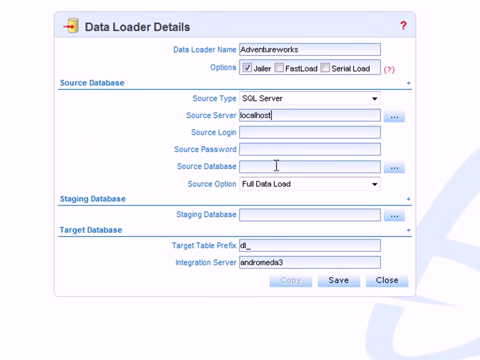
Choose Training_AdventureWorks as the source database in the Select Database dialog
left_click(396, 166)
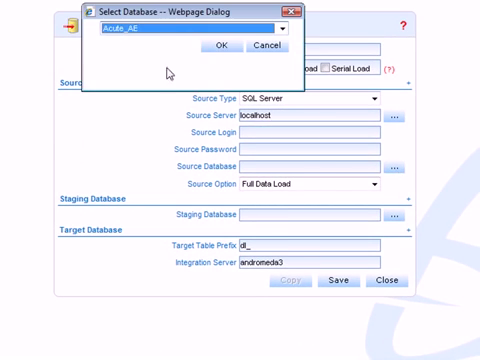
left_click(286, 28)
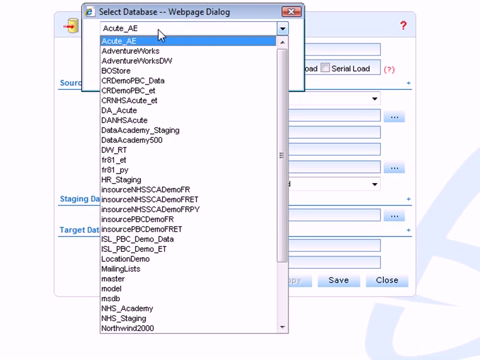
scroll("down", 3)
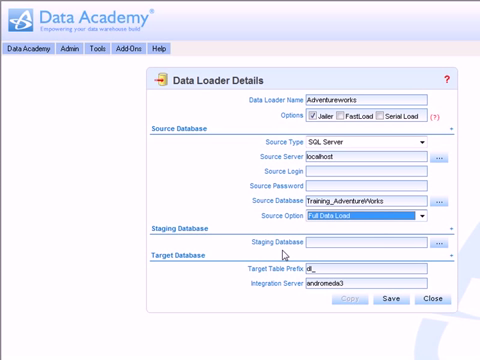
Set staging database DataAcademy_Staging and target table prefix ADW_
left_click(376, 206)
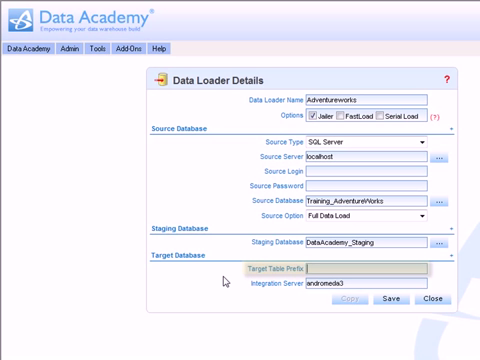
type("ADW_")
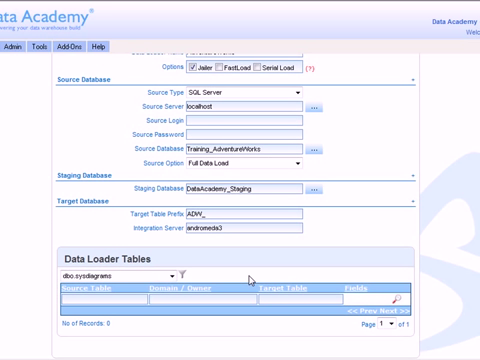
Add all source tables and confirm removing the sysdiagrams row from the list
scroll("up", 3)
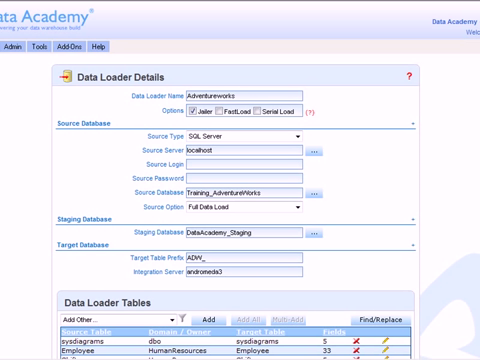
scroll("down", 3)
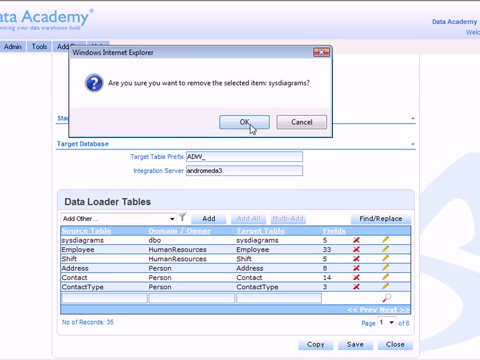
left_click(244, 118)
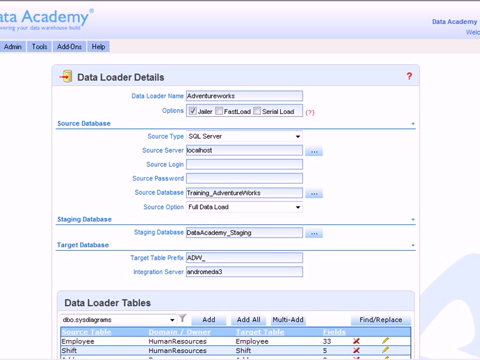
scroll("down", 3)
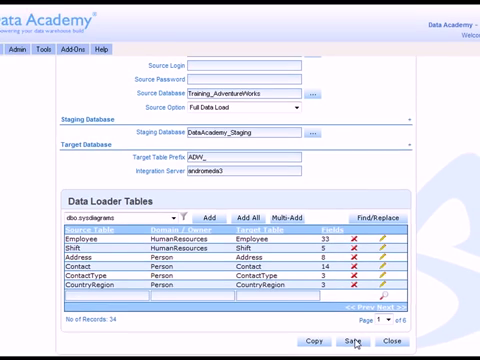
Save the Adventureworks loader and confirm generating it into the LOAD-it list
left_click(352, 344)
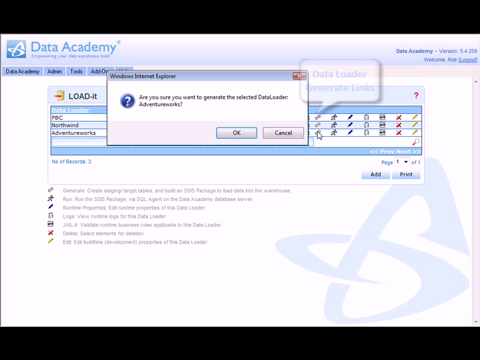
left_click(232, 132)
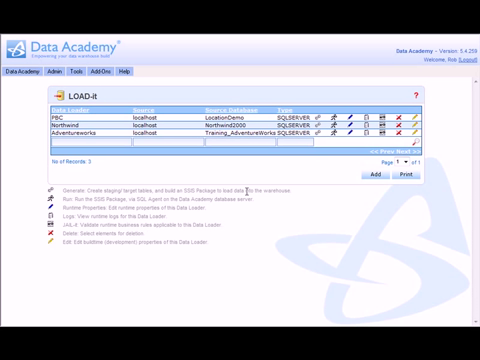